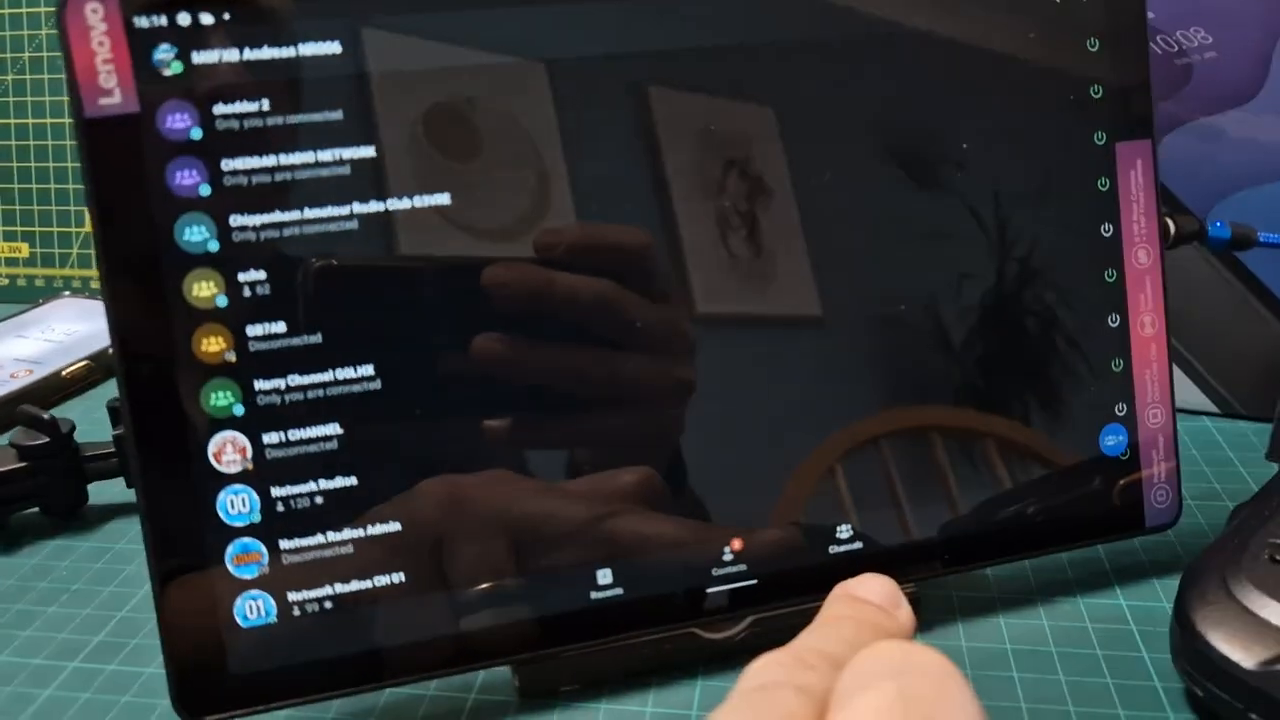
Scroll the Contacts list down to the Network Radios channels CH 01–CH 06 with listener counts.
{"action": "left_click", "coordinate": [605, 575]}
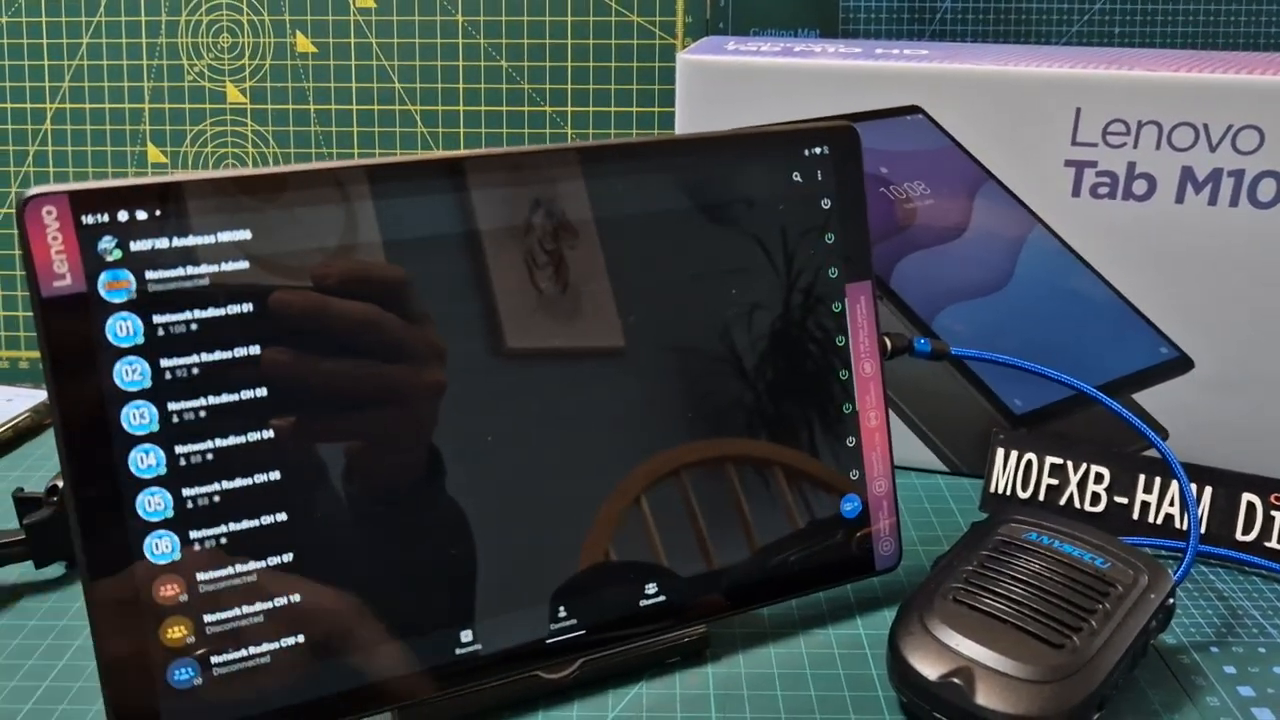
{"action": "left_click", "coordinate": [205, 462]}
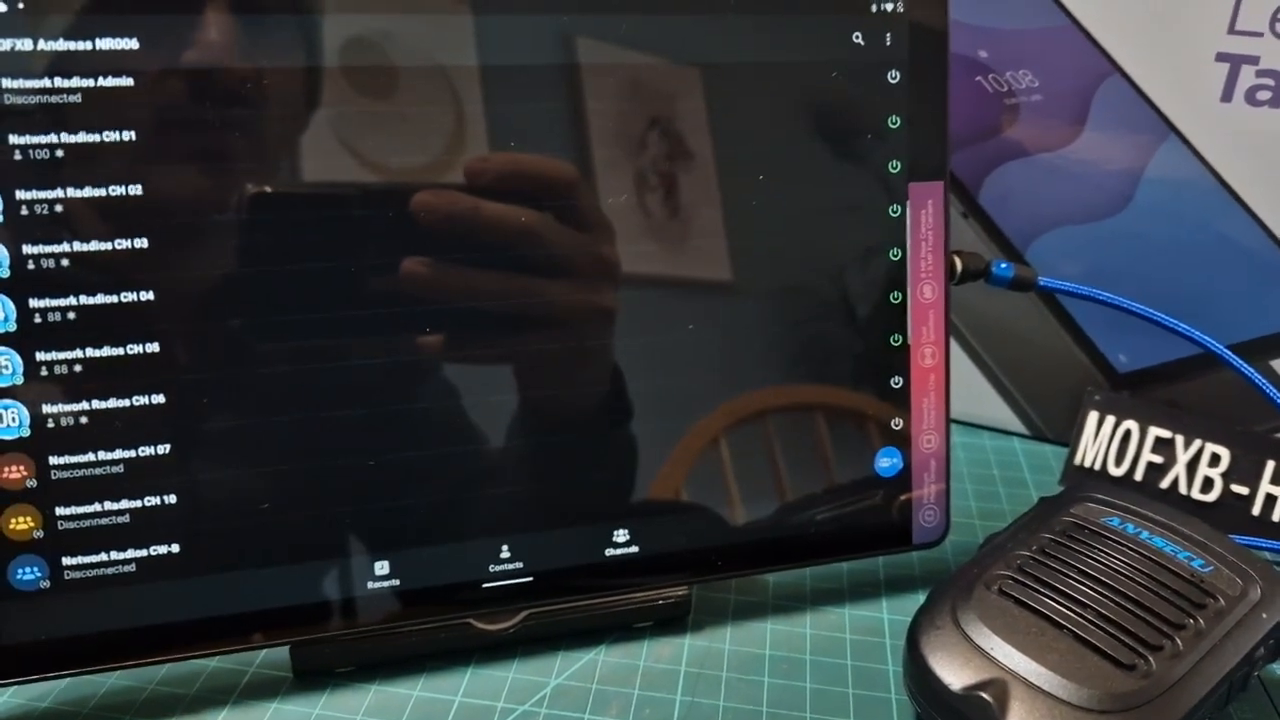
{"action": "scroll", "scroll_direction": "up", "scroll_amount": 3}
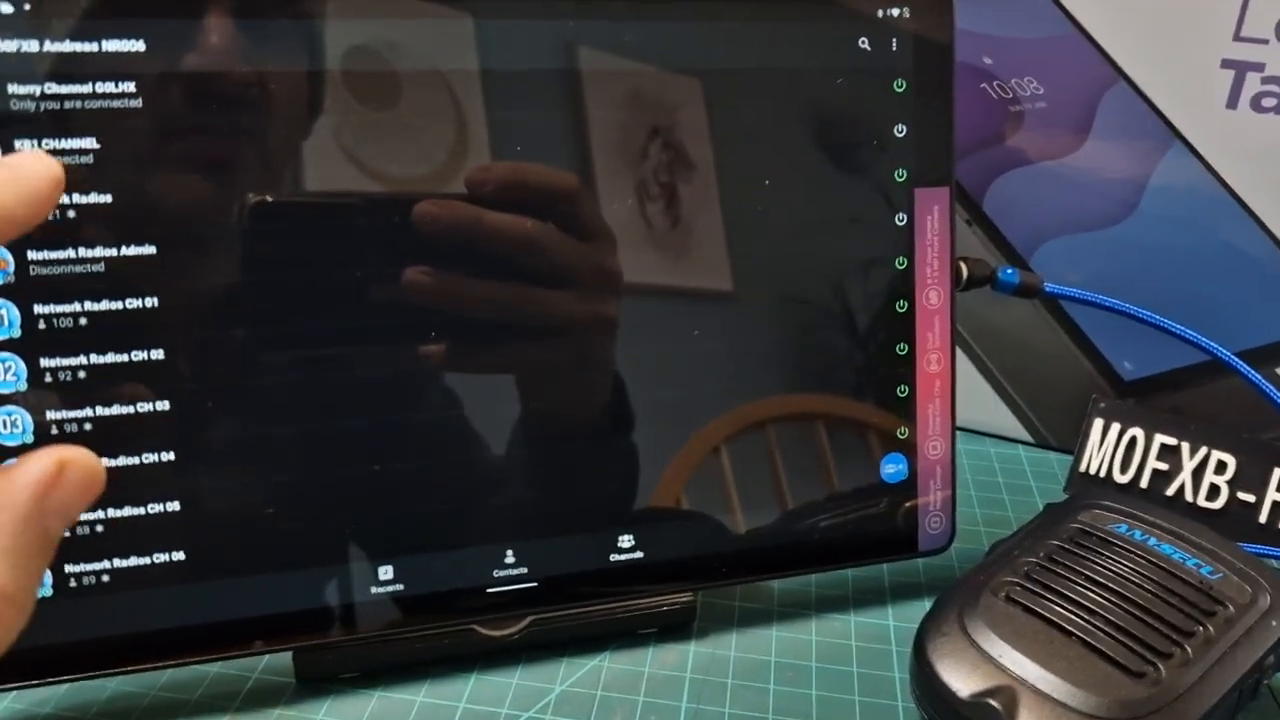